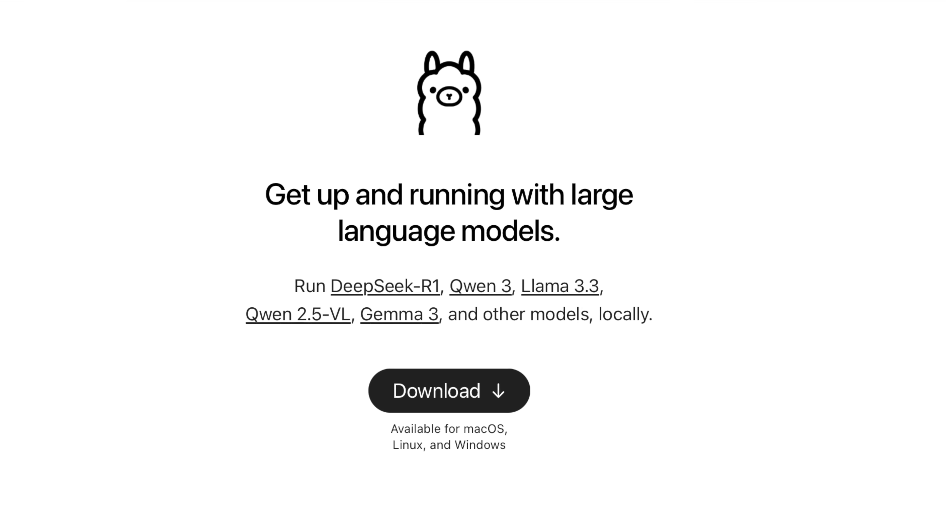
Show the Ollama download page, then go to the Models library listing gemma3, qwen3, devstral, deepseek-r1, llama4.
{"action": "left_click", "coordinate": [448, 390]}
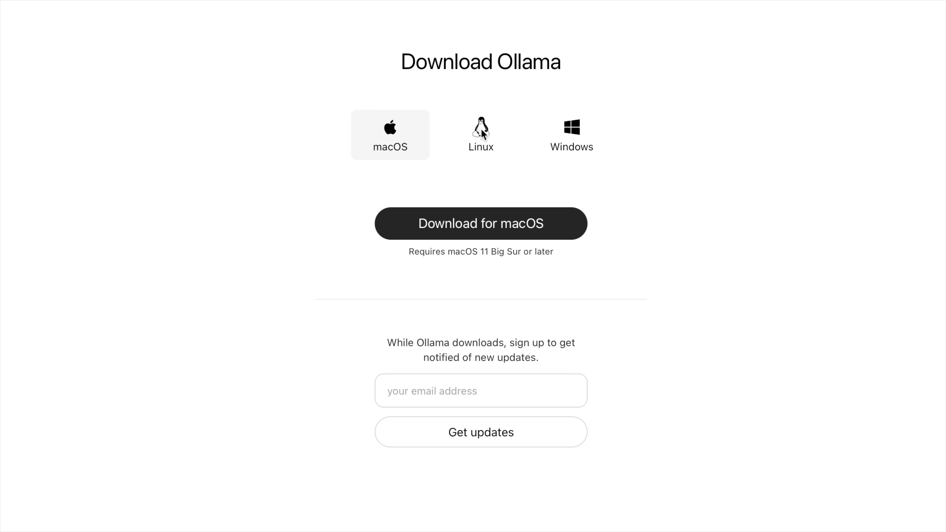
{"action": "left_click", "coordinate": [481, 134]}
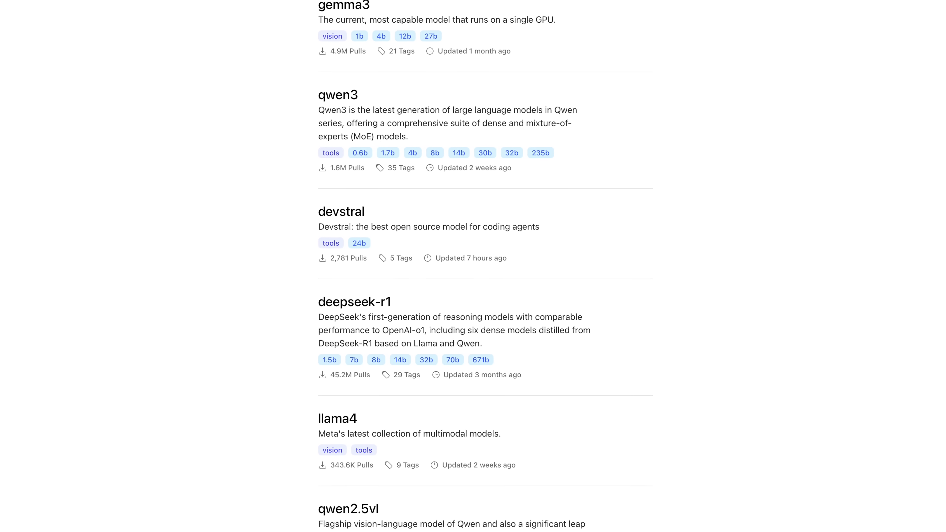
Return to the top of the Models page sorted by Newest, with devstral and qwen2.5vl first.
{"action": "scroll", "scroll_direction": "up", "scroll_amount": 3}
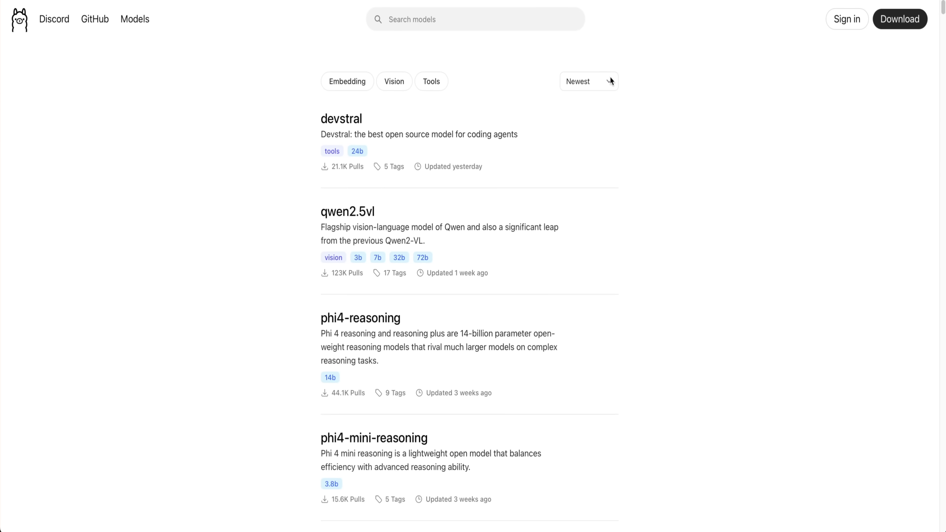
Sort the model list by Popular so gemma3, qwen3, devstral and deepseek-r1 lead.
{"action": "left_click", "coordinate": [588, 81]}
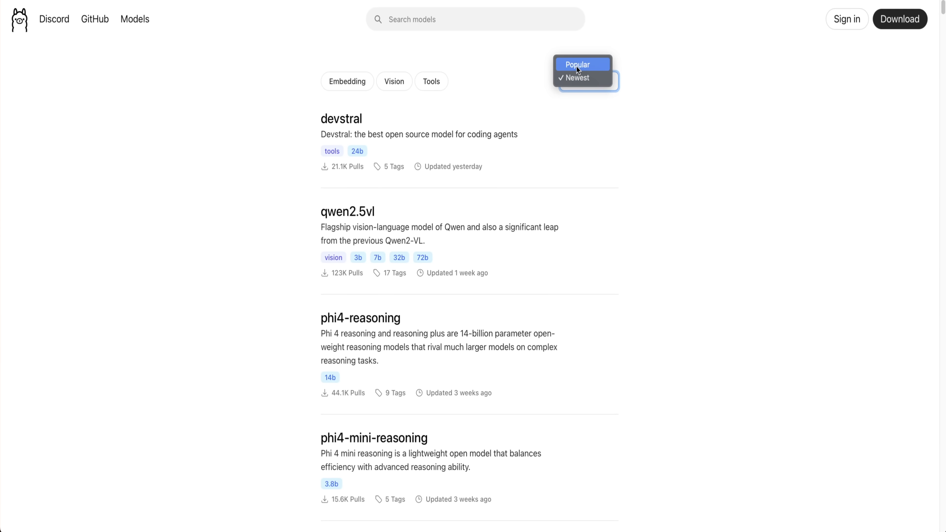
{"action": "left_click", "coordinate": [578, 64]}
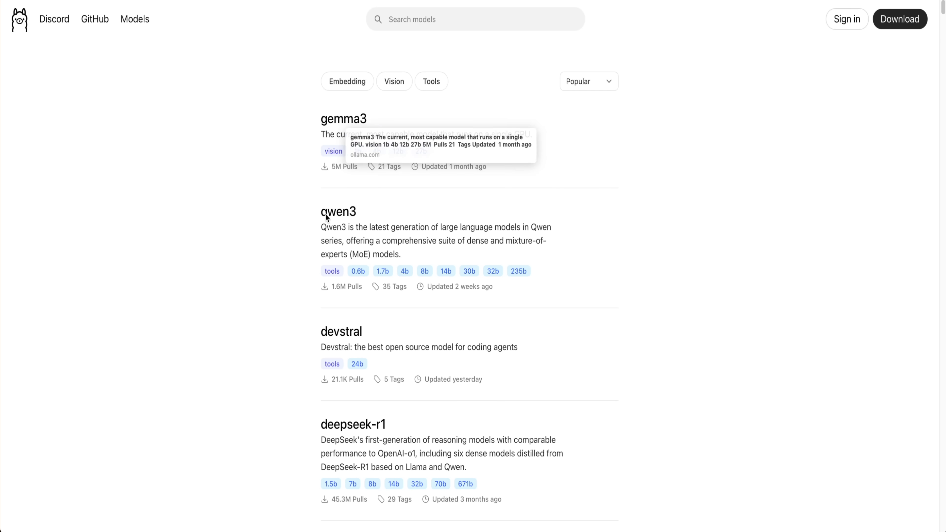
{"action": "mouse_move", "coordinate": [295, 432]}
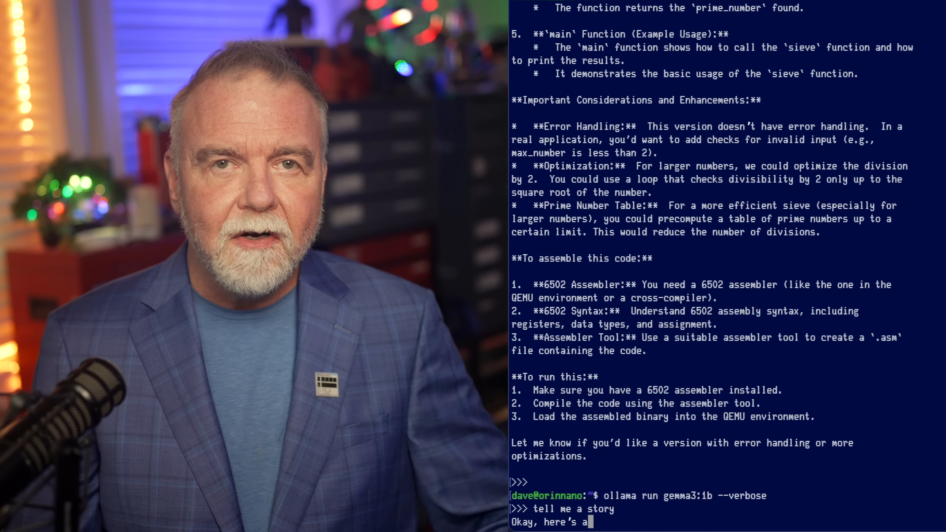
Scroll through gemma3:1b's verbose lighthouse story output as it streams in the terminal.
{"action": "scroll", "scroll_direction": "down", "scroll_amount": 3}
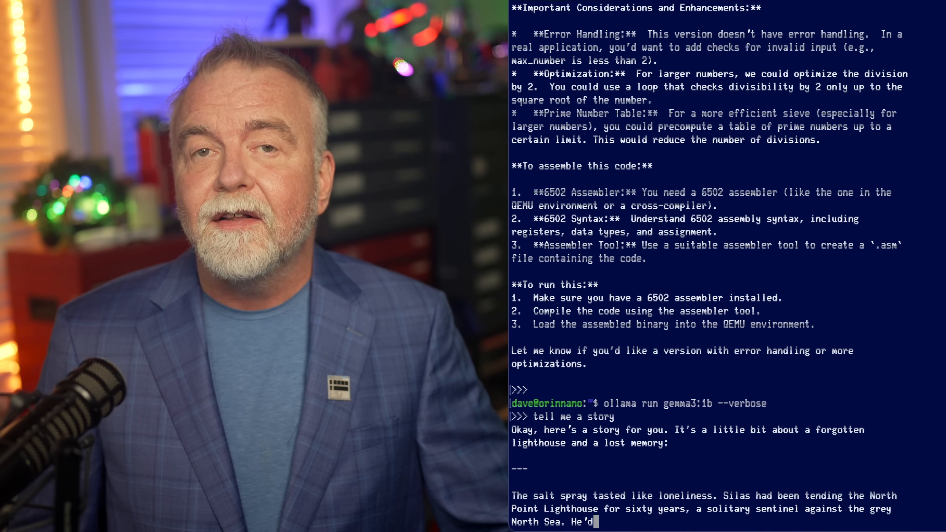
{"action": "scroll", "scroll_direction": "down", "scroll_amount": 3}
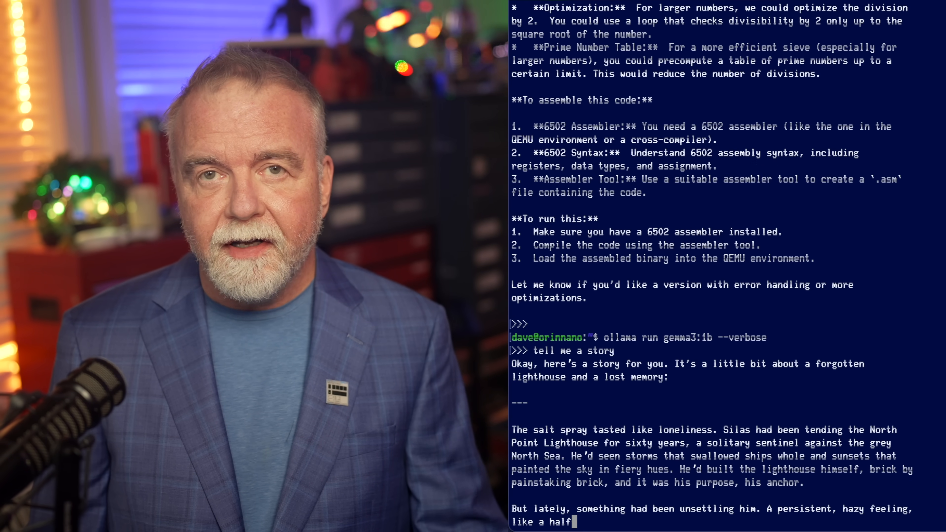
{"action": "scroll", "scroll_direction": "down", "scroll_amount": 3}
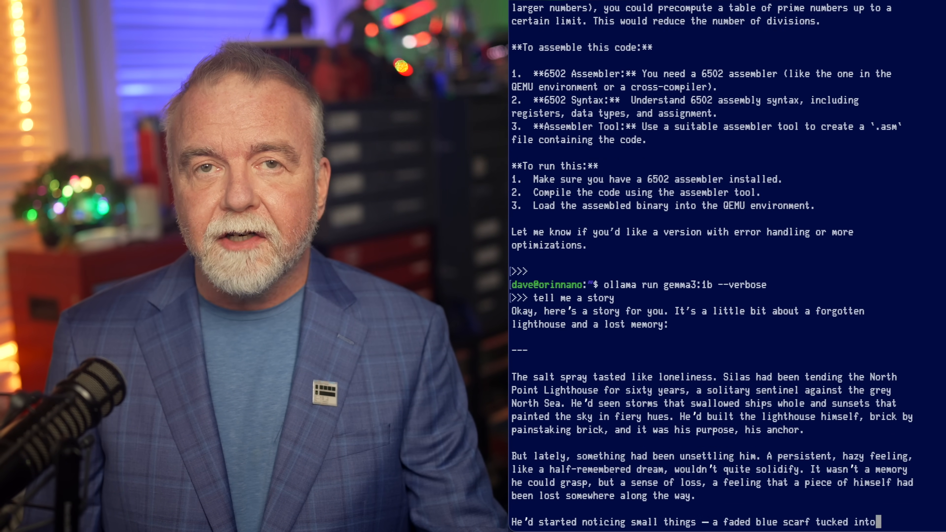
{"action": "scroll", "scroll_direction": "down", "scroll_amount": 3}
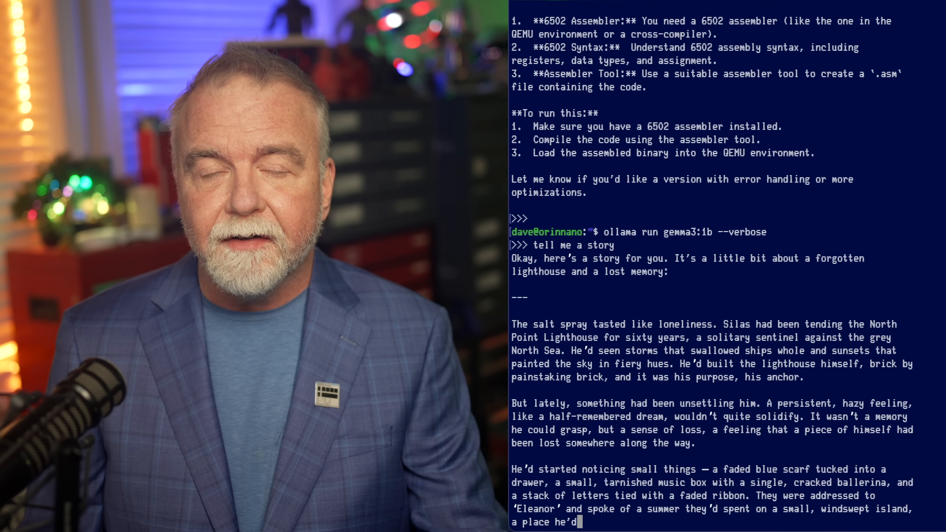
{"action": "scroll", "scroll_direction": "down", "scroll_amount": 3}
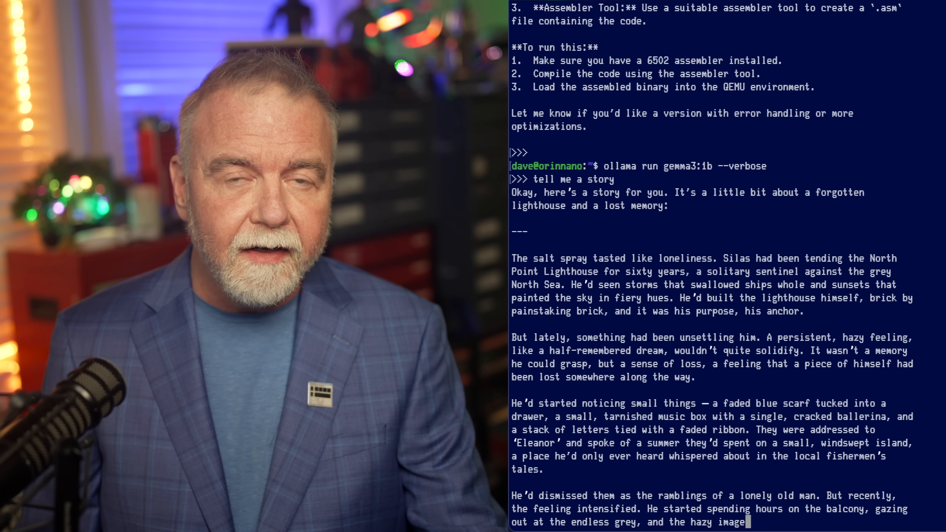
{"action": "scroll", "scroll_direction": "down", "scroll_amount": 3}
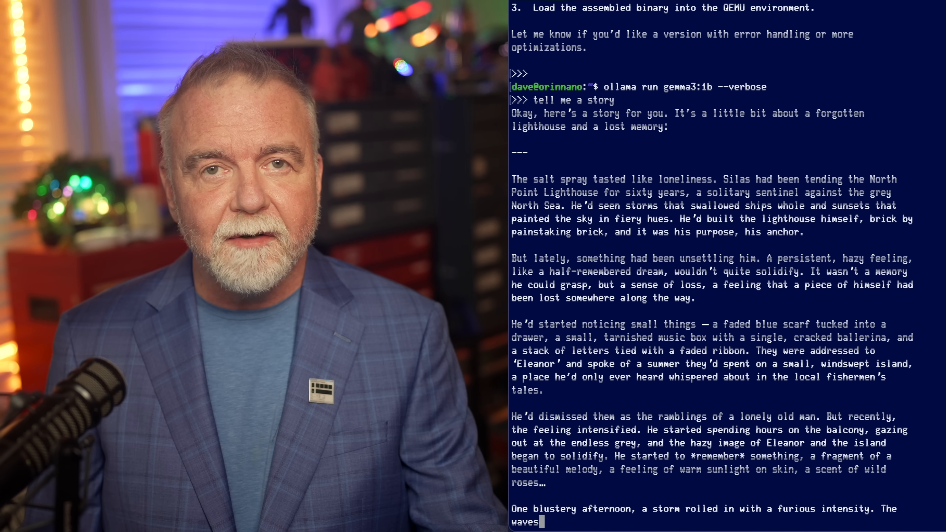
{"action": "scroll", "scroll_direction": "down", "scroll_amount": 3}
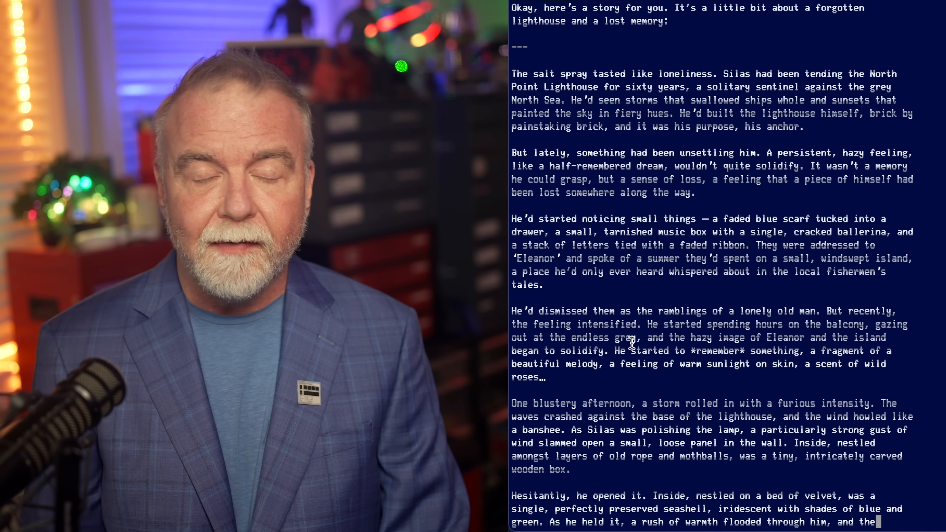
{"action": "scroll", "scroll_direction": "down", "scroll_amount": 3}
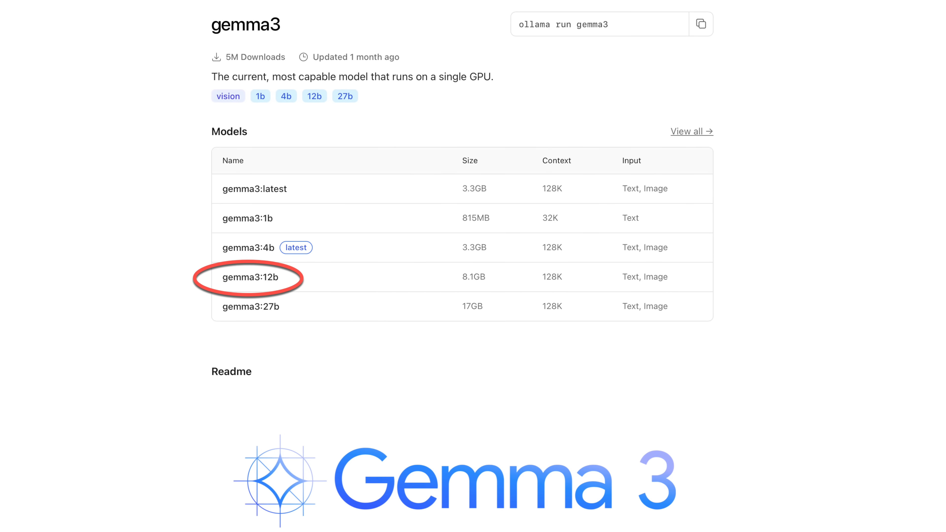
Scroll the gemma3 page to the Models table showing variants 1b to 27b, 12b at 8.1GB.
{"action": "scroll", "scroll_direction": "up", "scroll_amount": 3}
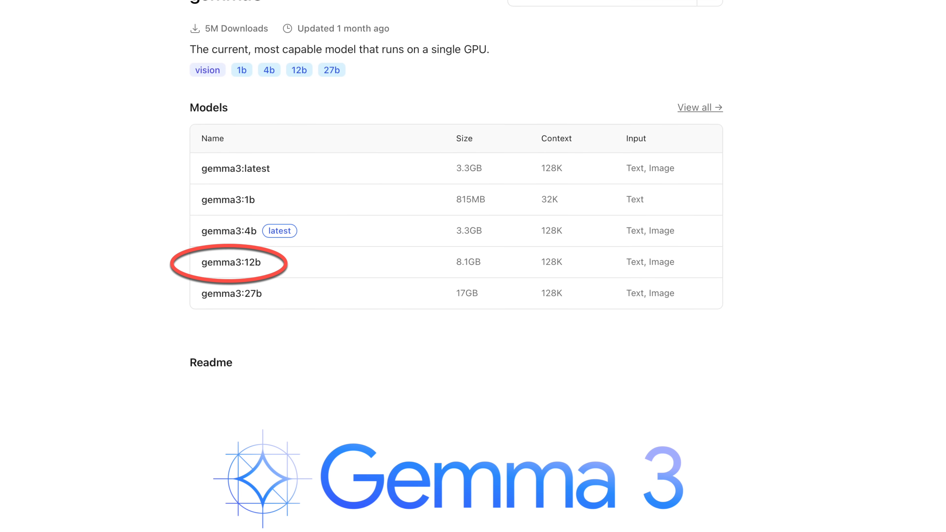
{"action": "scroll", "scroll_direction": "down", "scroll_amount": 3}
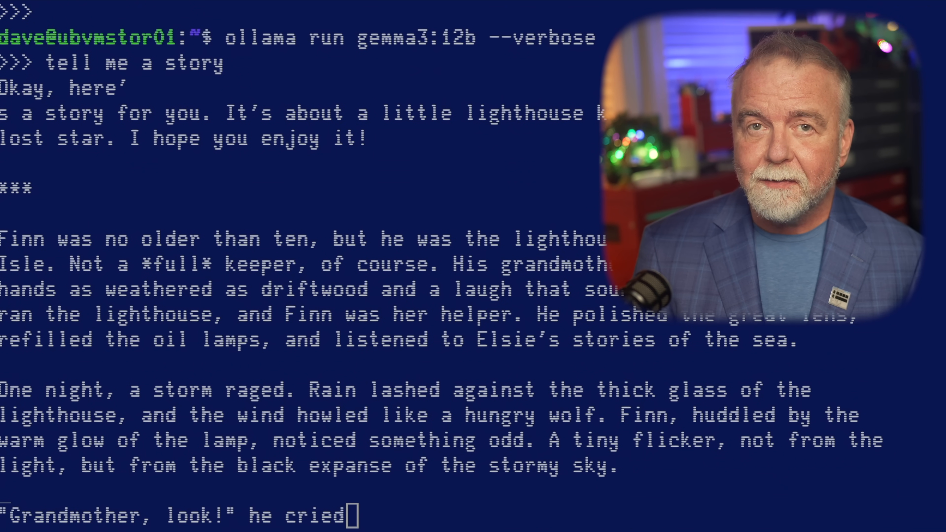
Follow the streaming story about Finn and the fallen star Lumi past the storm scene.
{"action": "scroll", "scroll_direction": "down", "scroll_amount": 3}
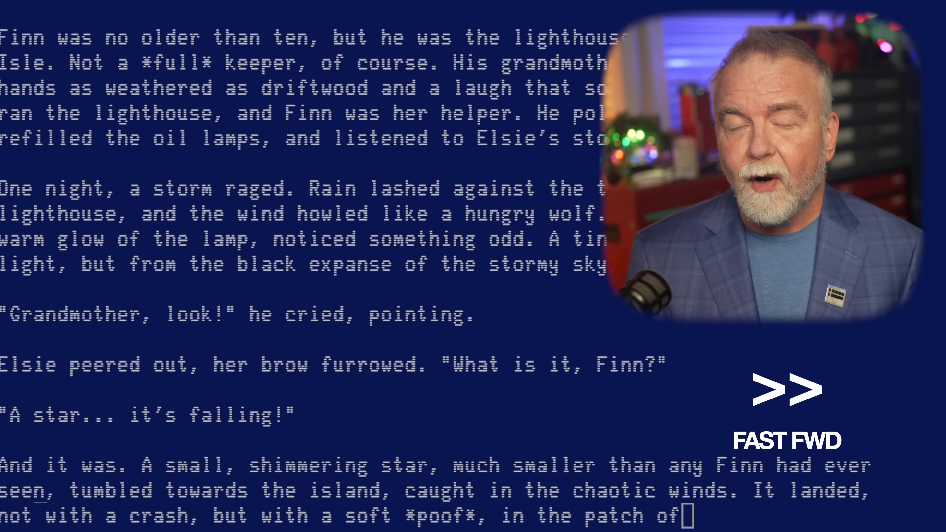
{"action": "scroll", "scroll_direction": "down", "scroll_amount": 3}
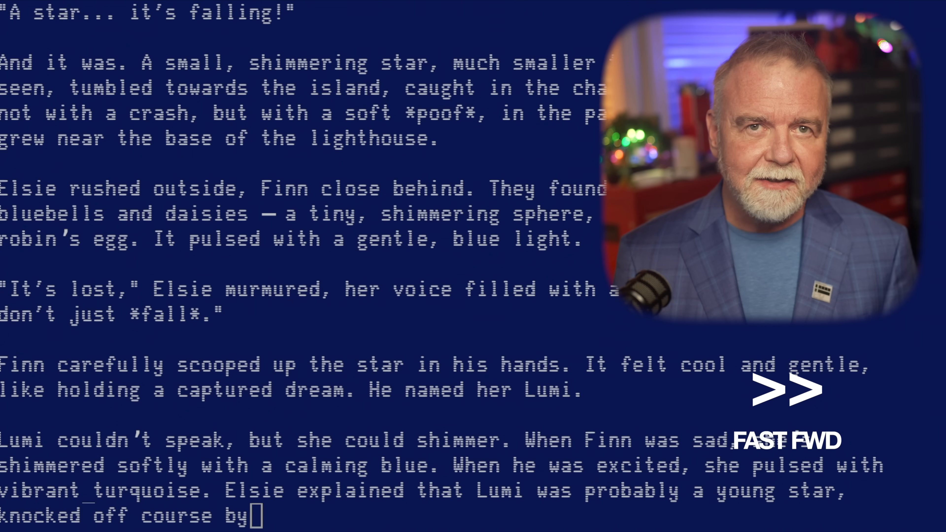
{"action": "scroll", "scroll_direction": "down", "scroll_amount": 3}
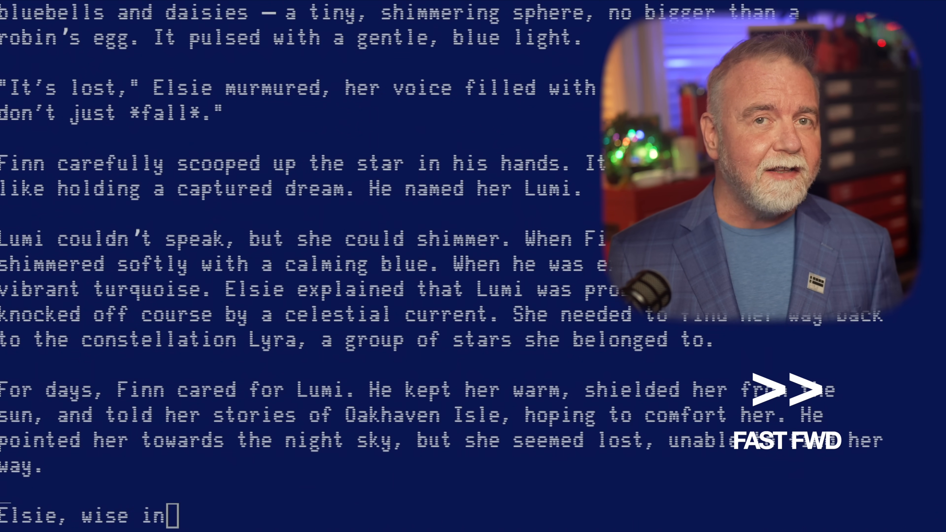
{"action": "scroll", "scroll_direction": "down", "scroll_amount": 3}
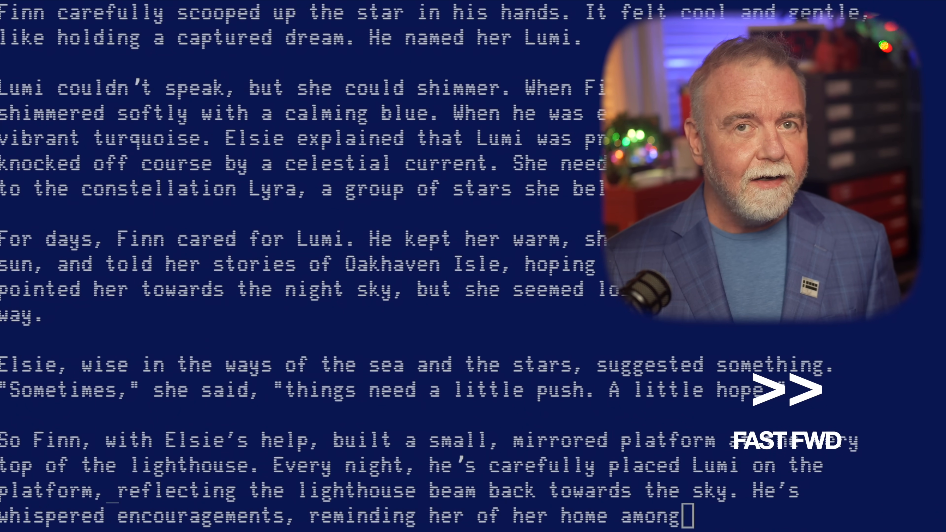
{"action": "scroll", "scroll_direction": "down", "scroll_amount": 3}
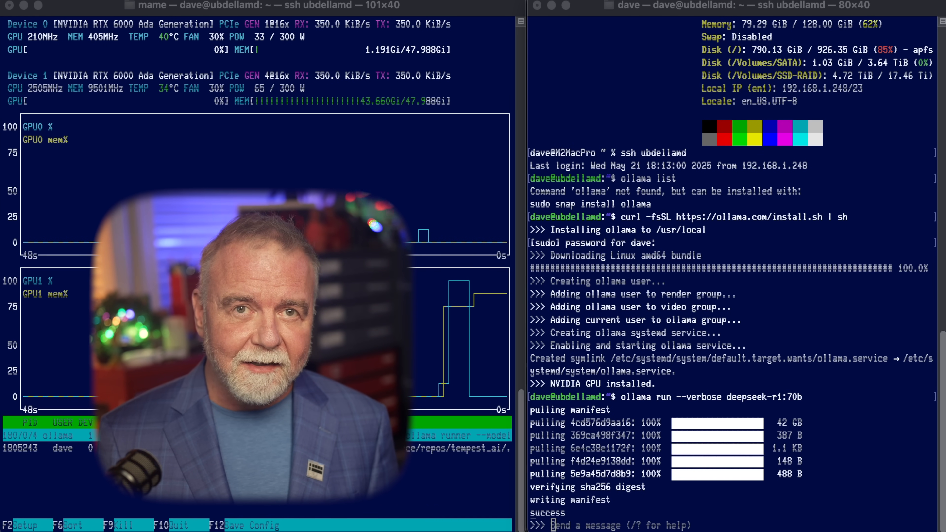
Prompt deepseek-r1:70b with 'tell me a story' and watch its thinking stream as GPU load rises.
{"action": "type", "text": "tell me a story"}
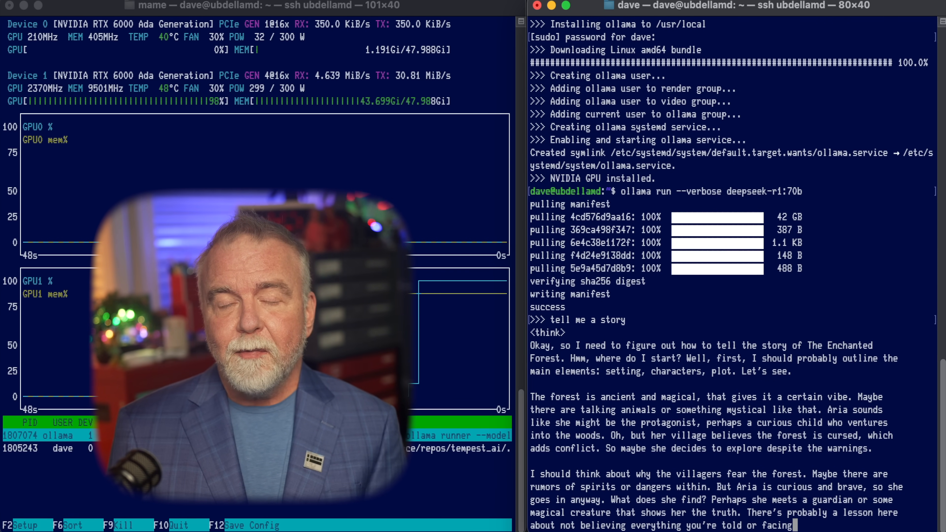
{"action": "scroll", "scroll_direction": "down", "scroll_amount": 3}
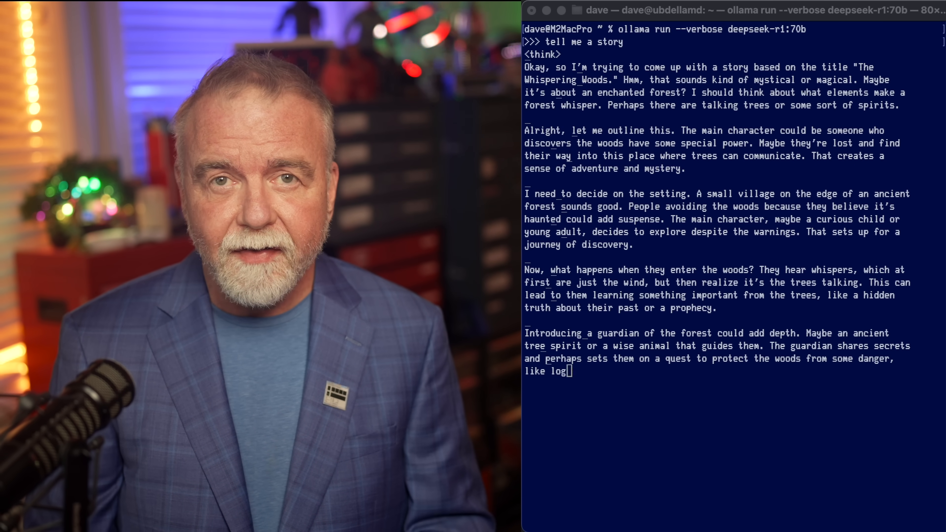
Follow deepseek-r1:70b's output as it finishes thinking and begins The Whispering Woods about Elara.
{"action": "scroll", "scroll_direction": "down", "scroll_amount": 3}
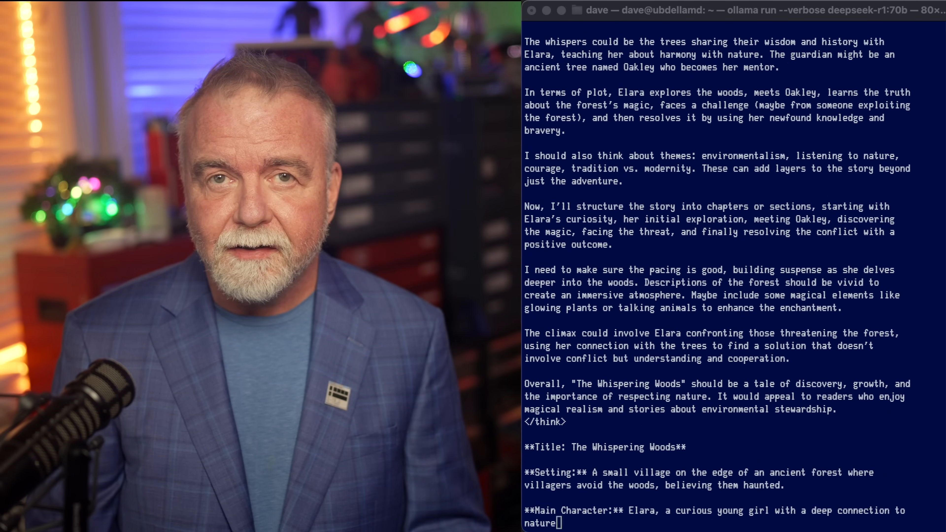
{"action": "scroll", "scroll_direction": "down", "scroll_amount": 3}
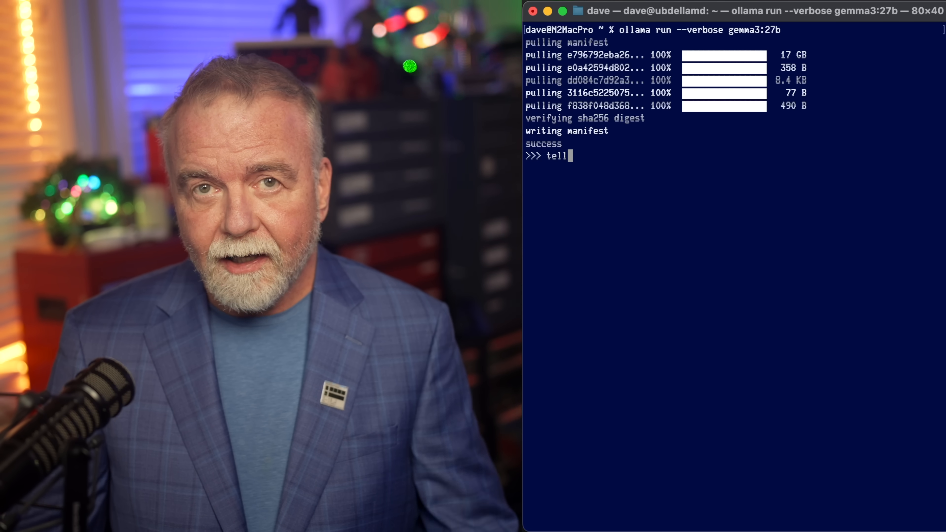
Ask gemma3:27b 'tell me a story' and follow The Lighthouse Keeper's Song as it streams.
{"action": "type", "text": "me a story"}
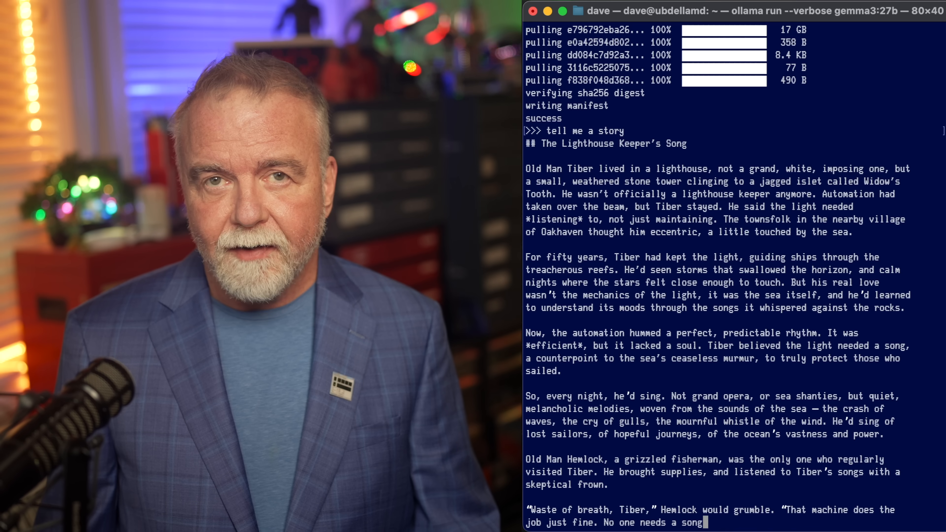
{"action": "scroll", "scroll_direction": "down", "scroll_amount": 3}
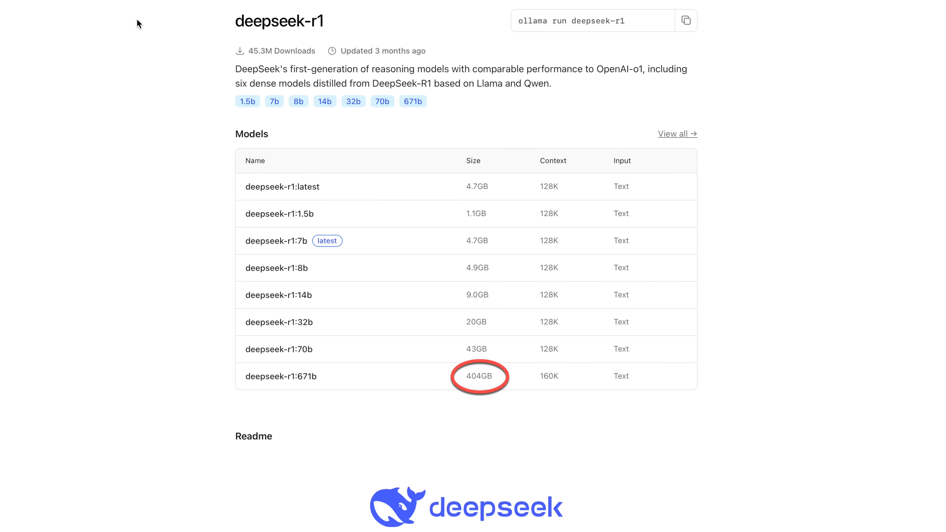
Scroll the deepseek-r1 page to the Models table showing the 671b variant at 404GB.
{"action": "scroll", "scroll_direction": "down", "scroll_amount": 3}
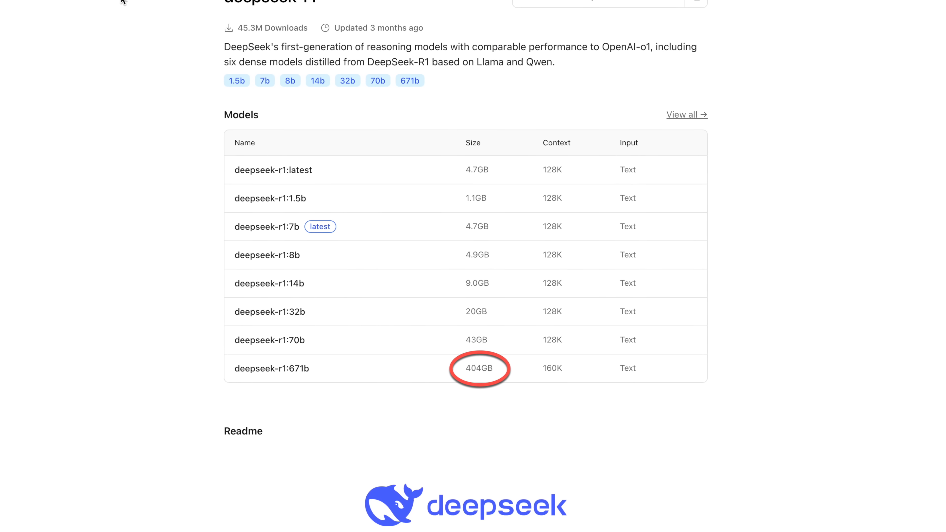
{"action": "scroll", "scroll_direction": "down", "scroll_amount": 3}
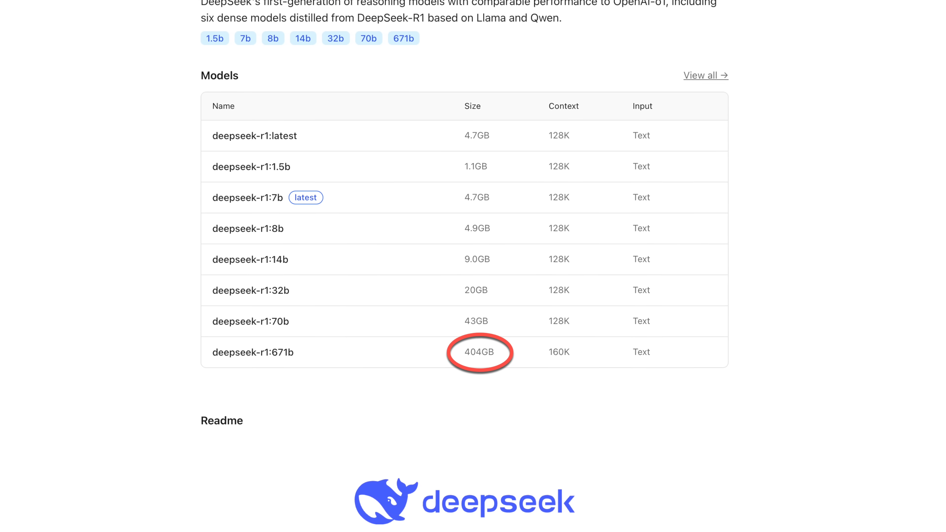
{"action": "scroll", "scroll_direction": "up", "scroll_amount": 3}
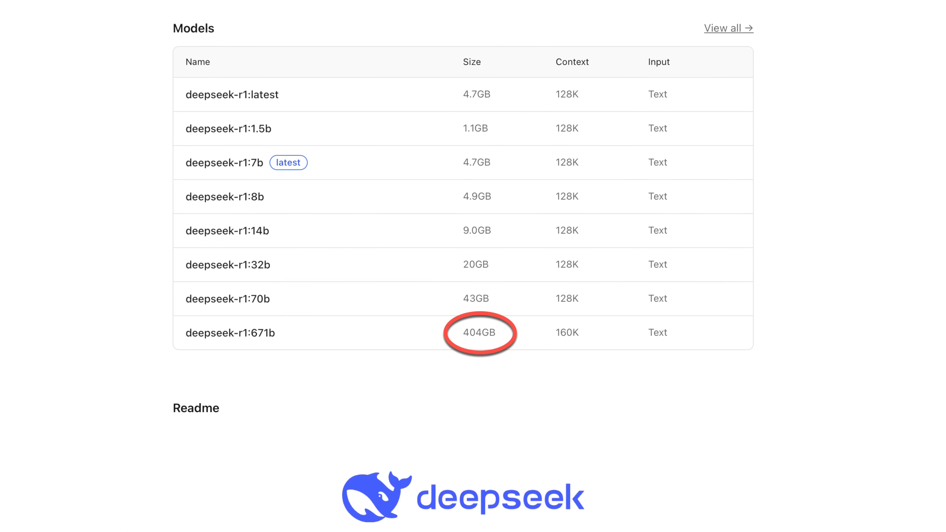
{"action": "scroll", "scroll_direction": "up", "scroll_amount": 3}
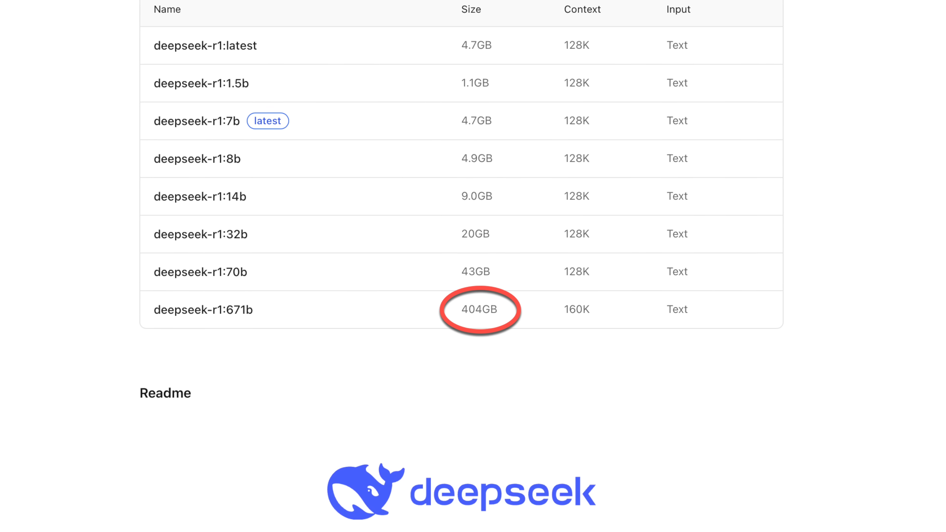
{"action": "scroll", "scroll_direction": "up", "scroll_amount": 3}
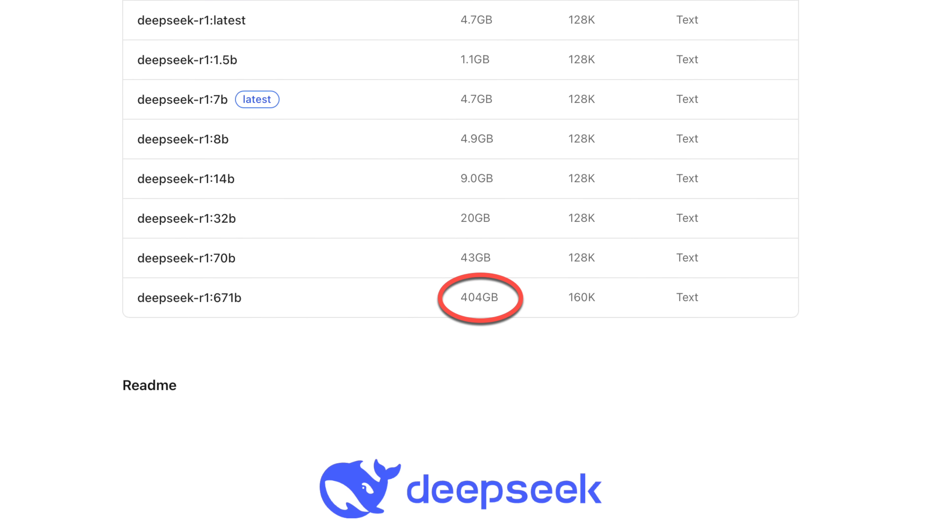